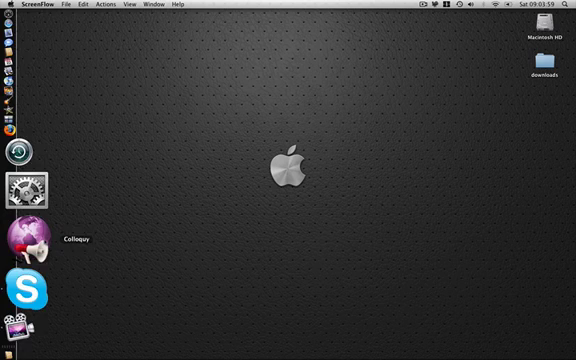
- Launch Colloquy from the Dock to bring up the New Connection dialog
left_click(23, 230)
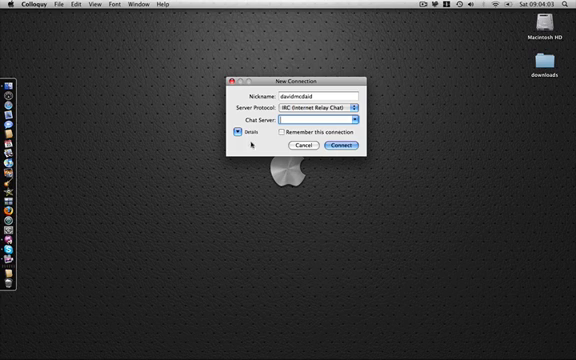
- Expand the connection details to show port 6667, username and real name fields
left_click(227, 133)
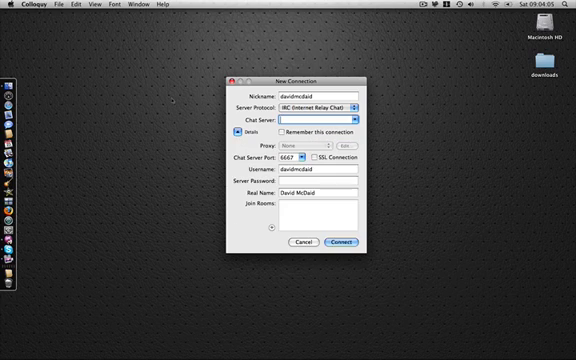
left_click(64, 5)
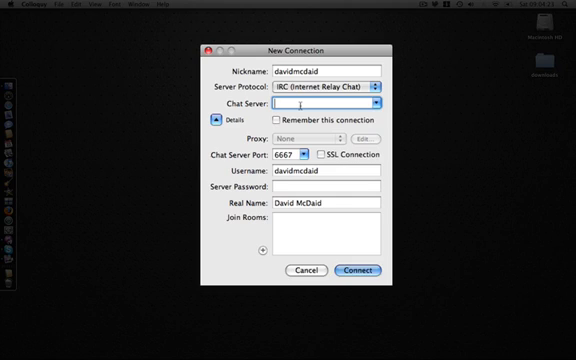
- Enter chat1.ustream.tv as the chat server and supply the server password
type("chat1.ustream.tv")
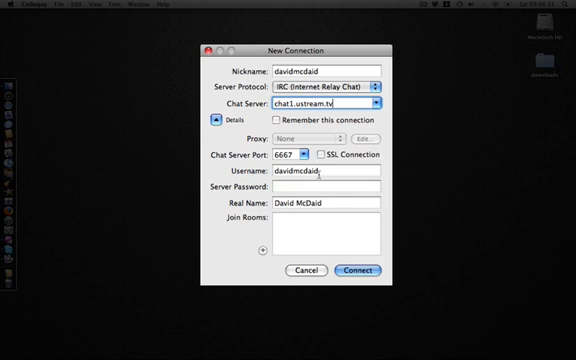
left_click(330, 187)
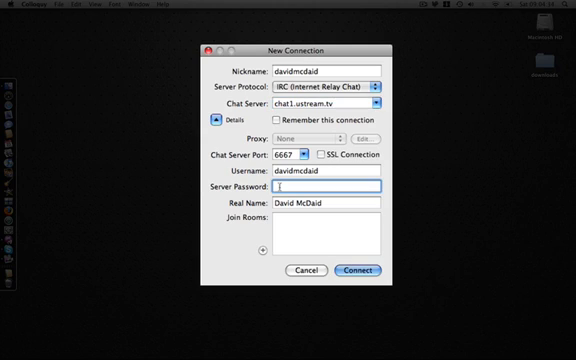
type("••••")
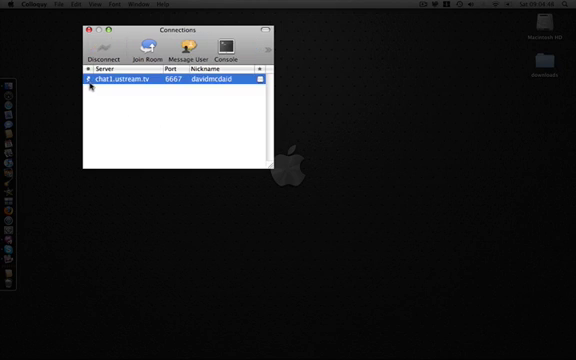
- Join the thecreativeone-live room from the ustream connection's room list
left_click(147, 44)
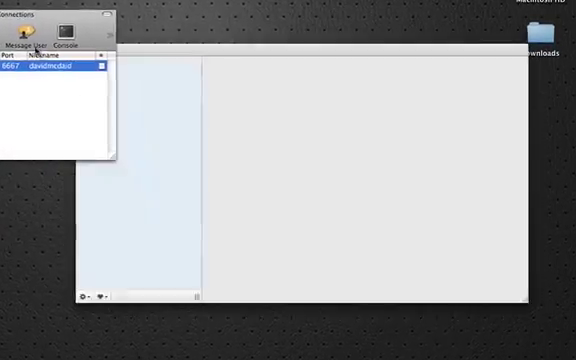
double_click(50, 68)
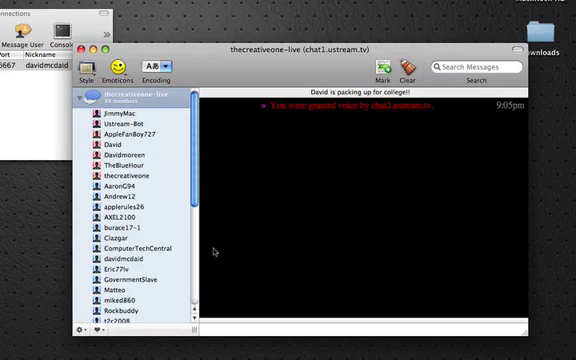